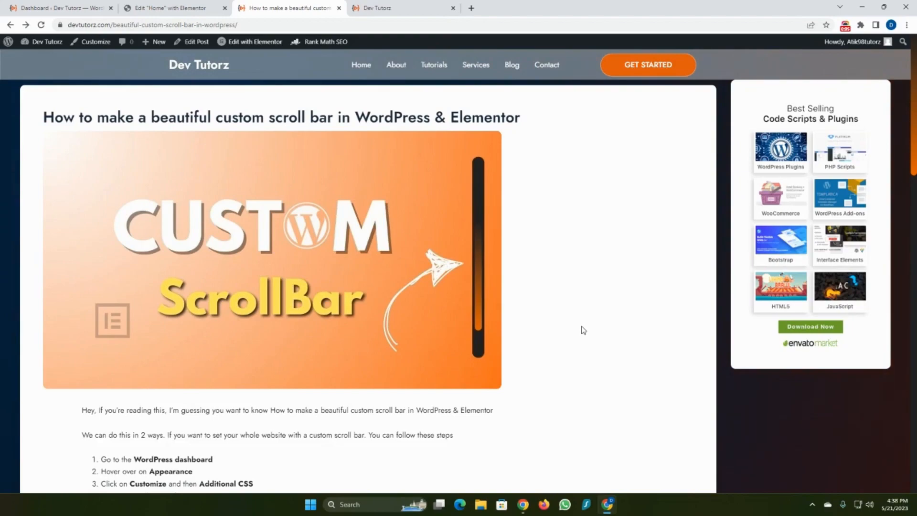
# Scroll through the scroll bar tutorial post, then look over the live site homepage
pyautogui.scroll(-3)
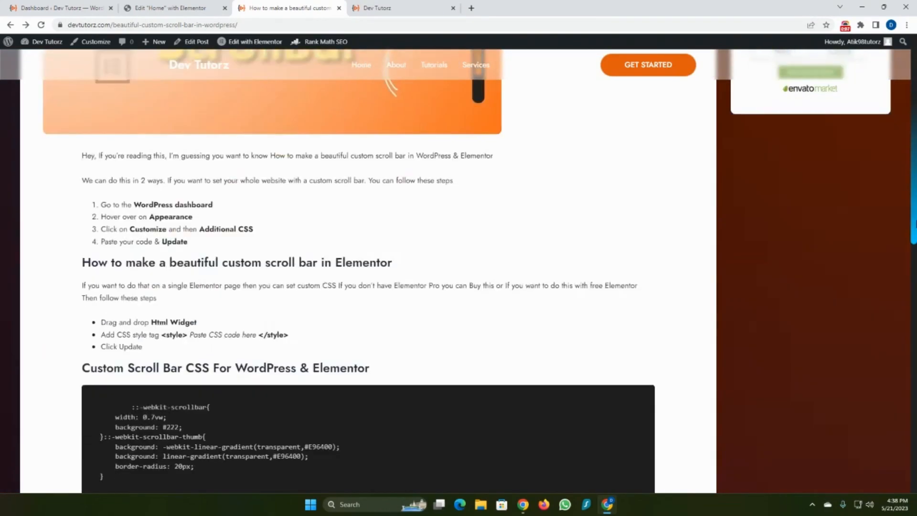
pyautogui.scroll(-3)
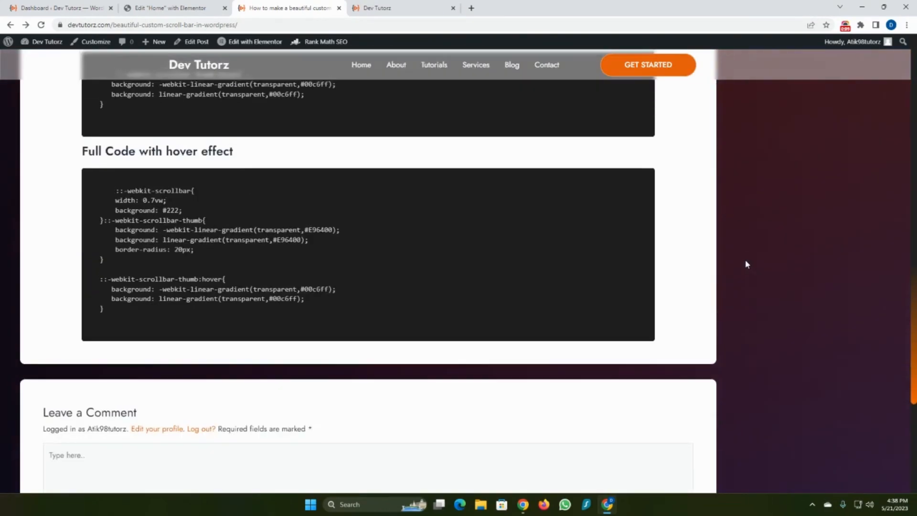
pyautogui.scroll(3)
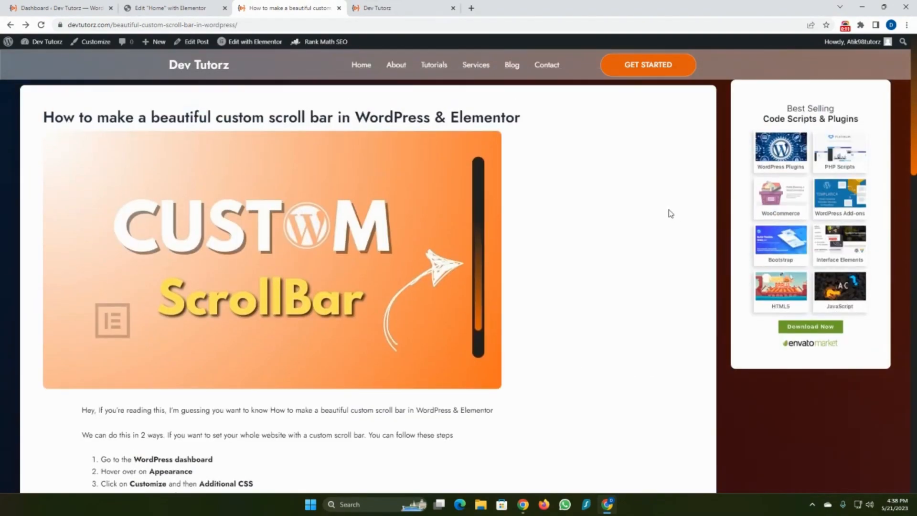
pyautogui.scroll(-3)
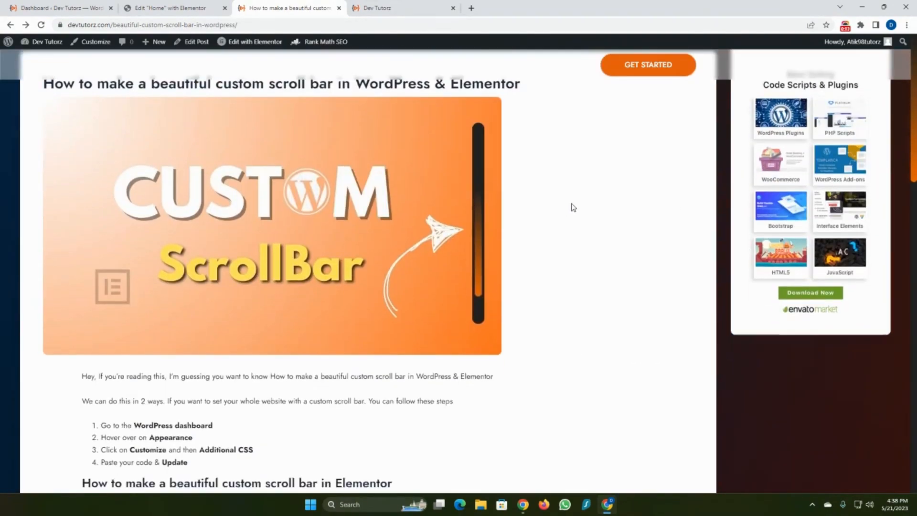
pyautogui.click(377, 8)
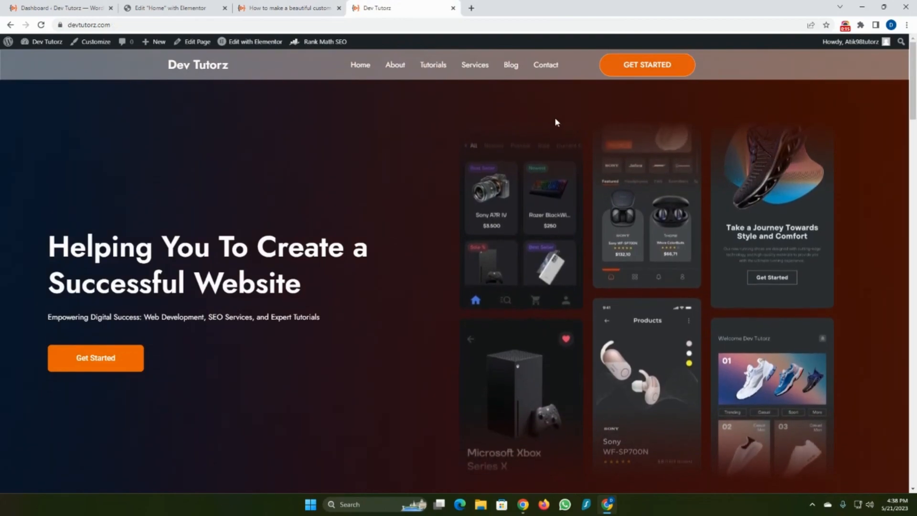
pyautogui.scroll(-3)
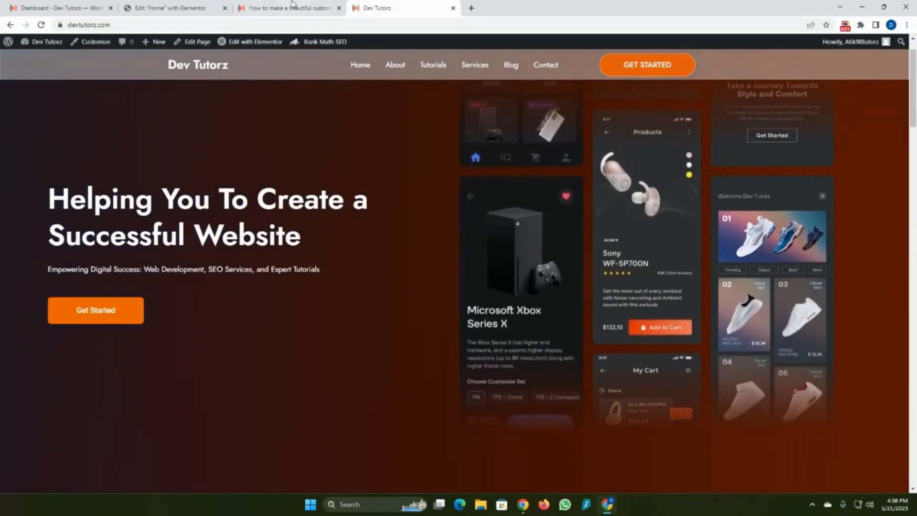
# Return to the tutorial post, select its web address, then go to the admin dashboard
pyautogui.click(286, 8)
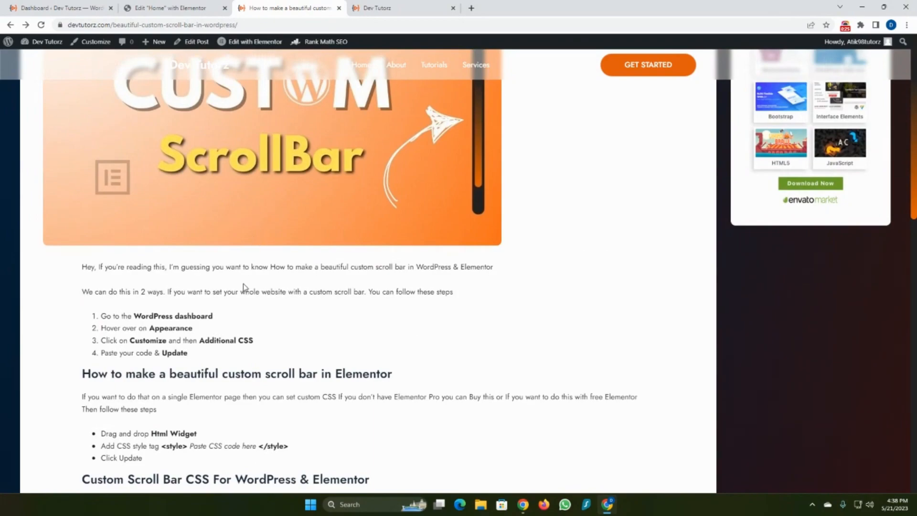
pyautogui.scroll(-3)
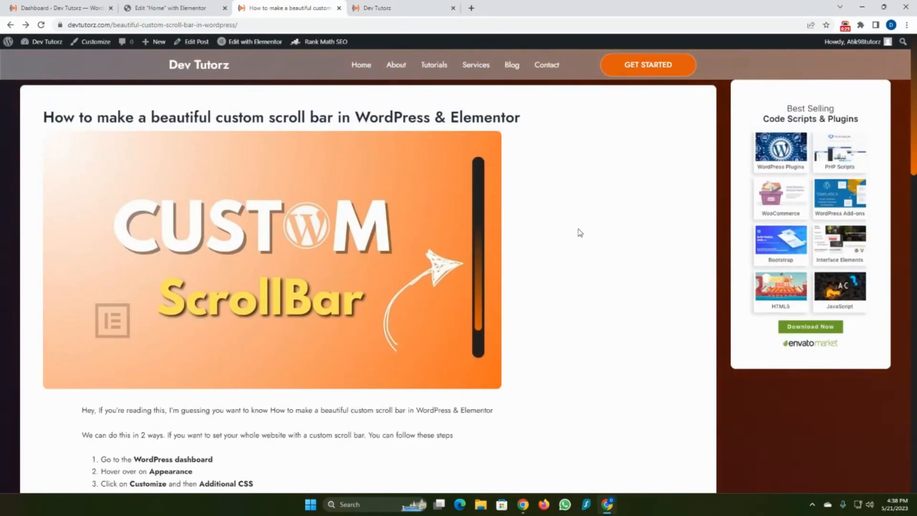
pyautogui.click(152, 24)
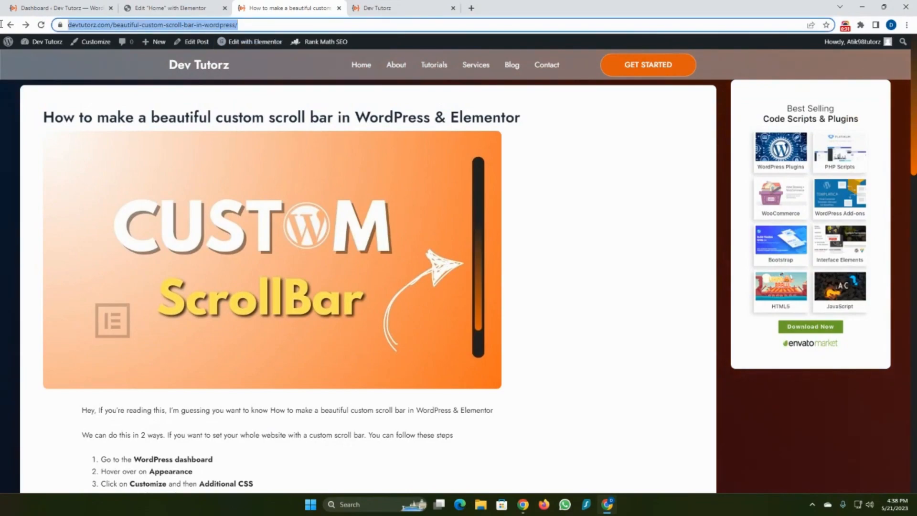
pyautogui.click(93, 117)
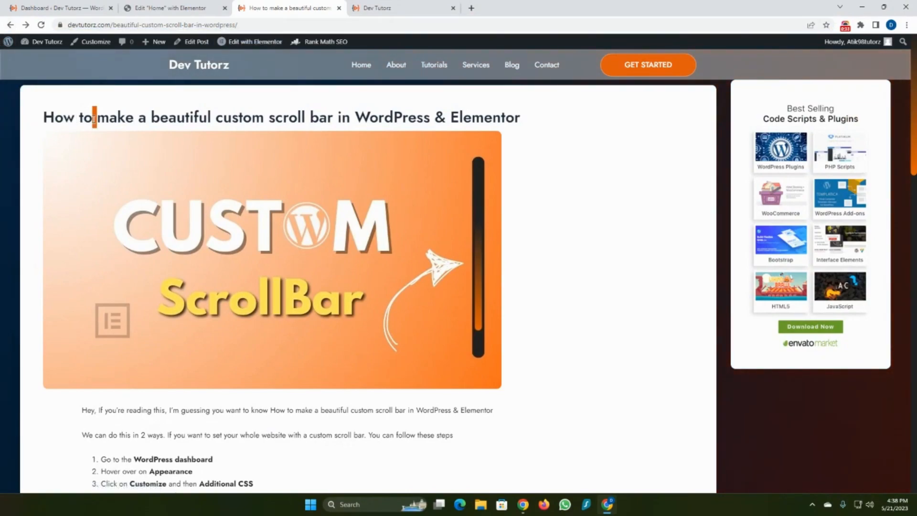
pyautogui.scroll(-3)
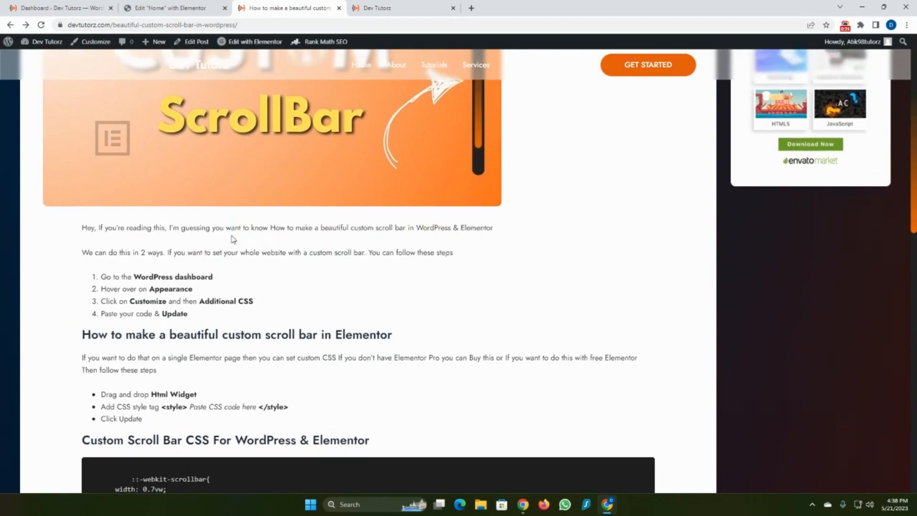
pyautogui.click(59, 7)
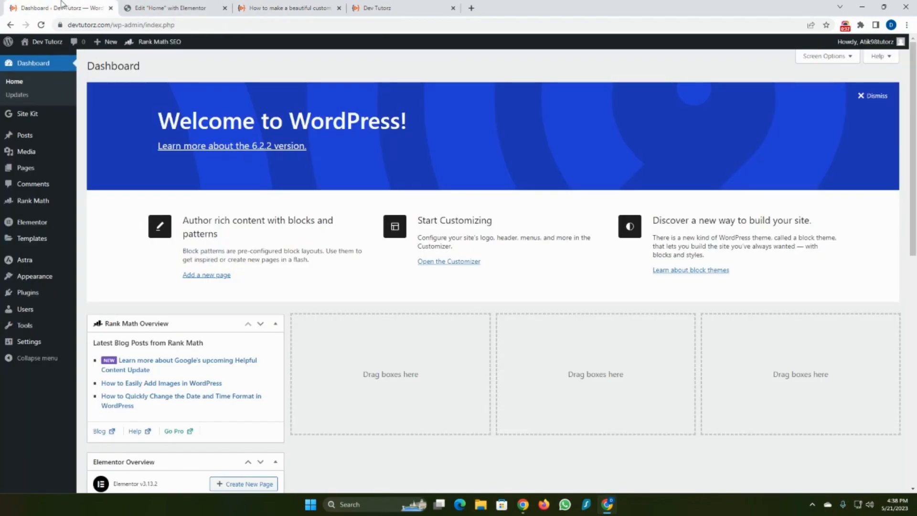
pyautogui.moveTo(34, 275)
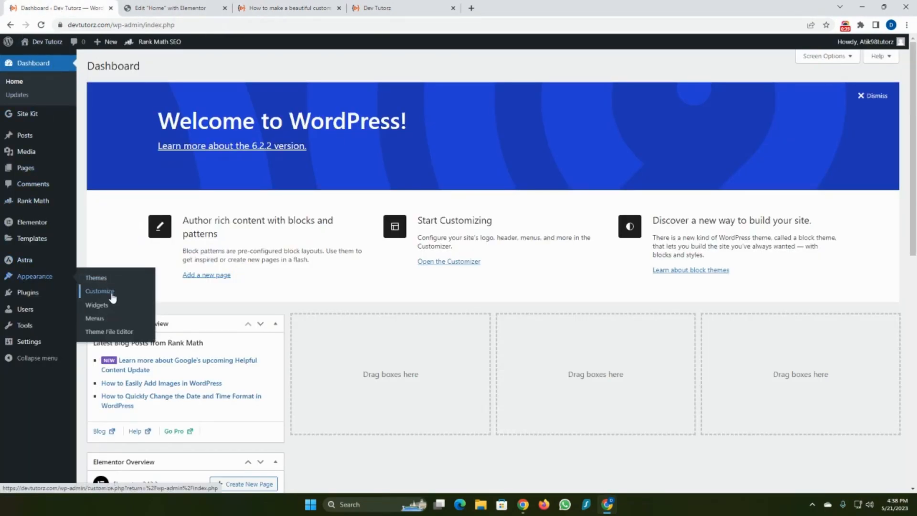
# Open the Customizer's Additional CSS section, then scroll the live Dev Tutorz homepage
pyautogui.click(100, 290)
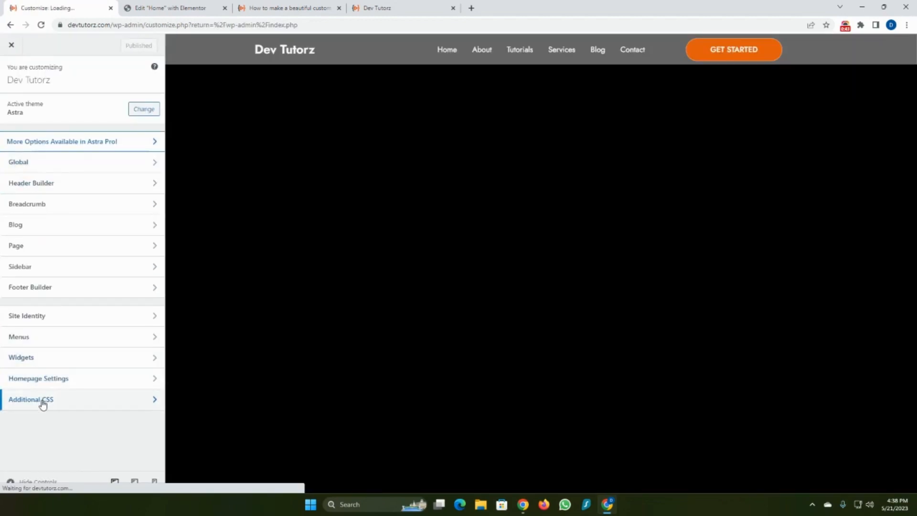
pyautogui.click(30, 399)
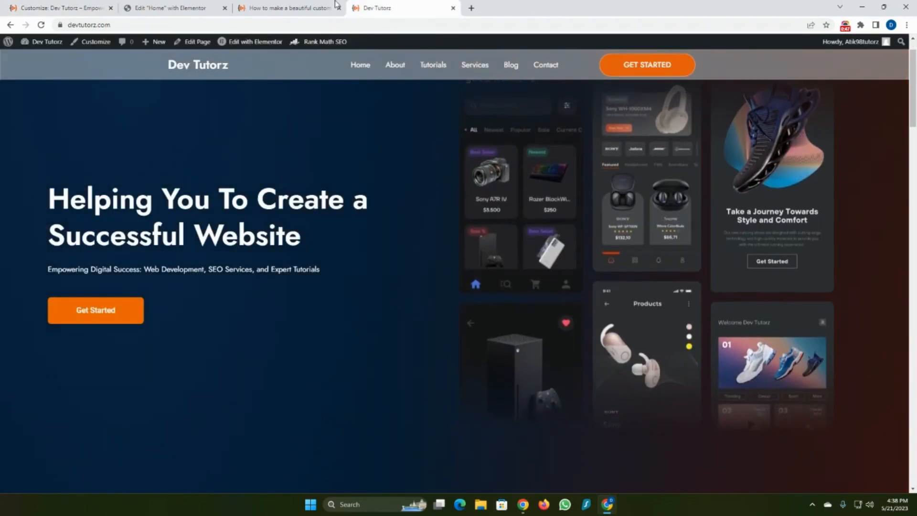
pyautogui.scroll(-3)
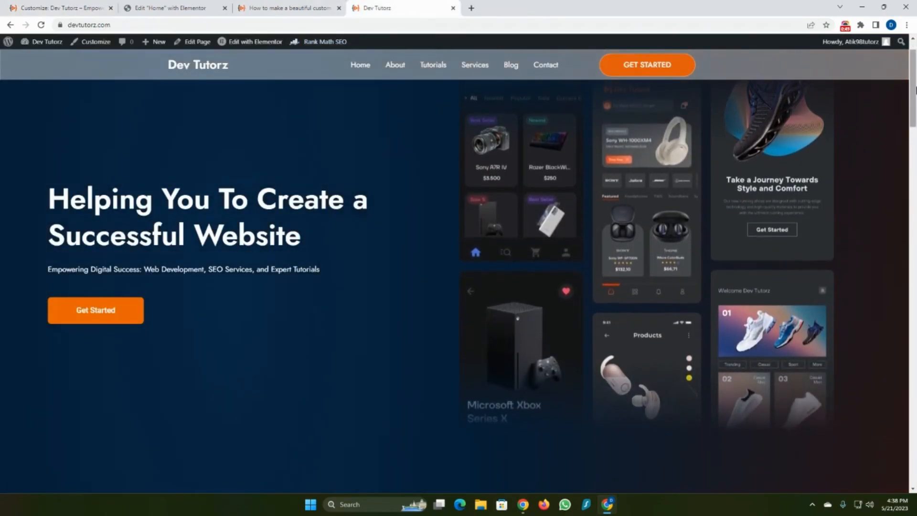
pyautogui.scroll(-3)
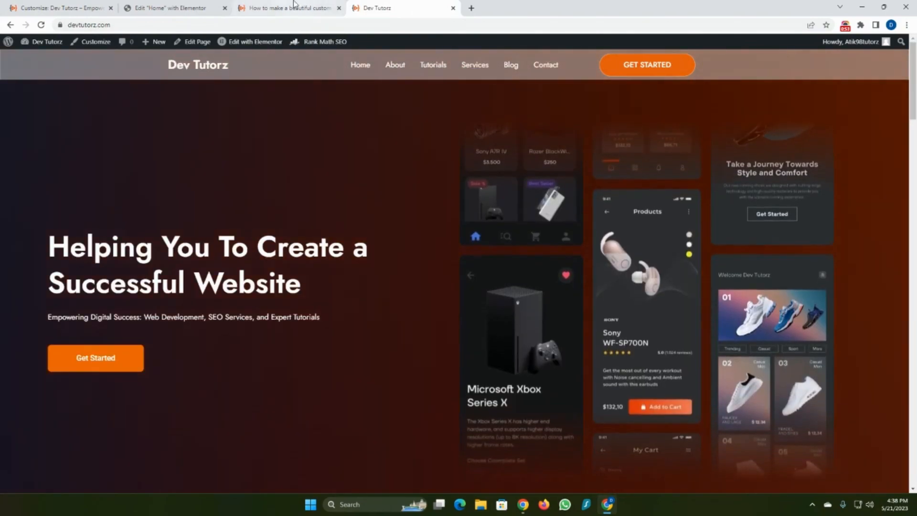
# Copy the 'Full Code with hover effect' block from the tutorial, then return to the Customizer
pyautogui.click(287, 8)
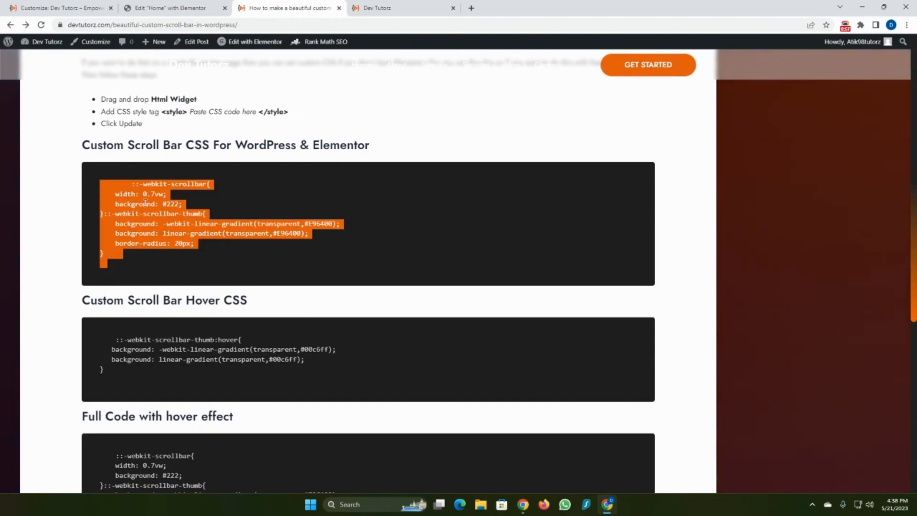
pyautogui.scroll(-3)
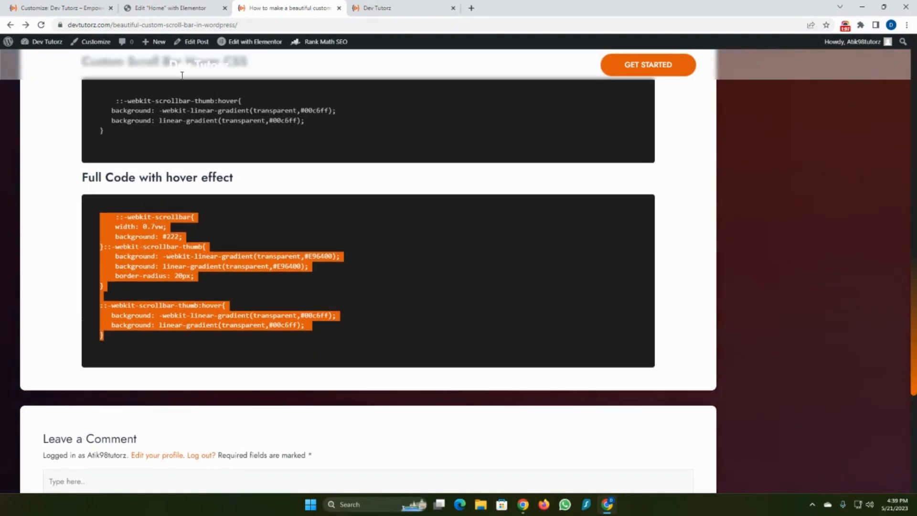
pyautogui.click(58, 8)
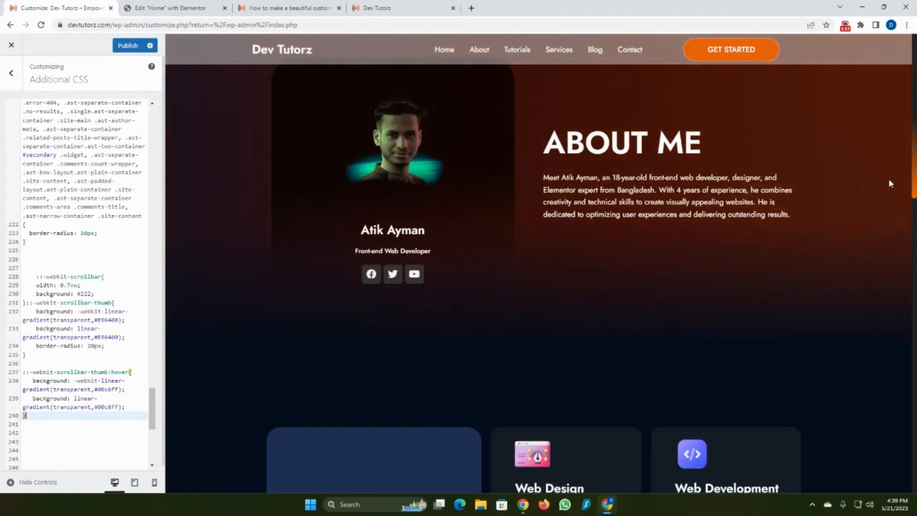
# Add the copied orange gradient scroll bar code at the end of Additional CSS
pyautogui.scroll(-3)
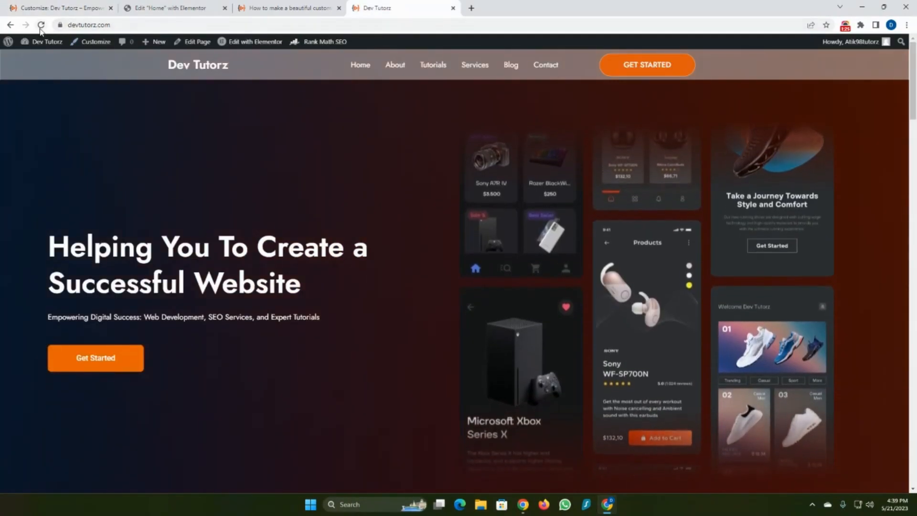
# Reload and scroll the live homepage to see the new scroll bar, then reopen the tutorial
pyautogui.click(40, 24)
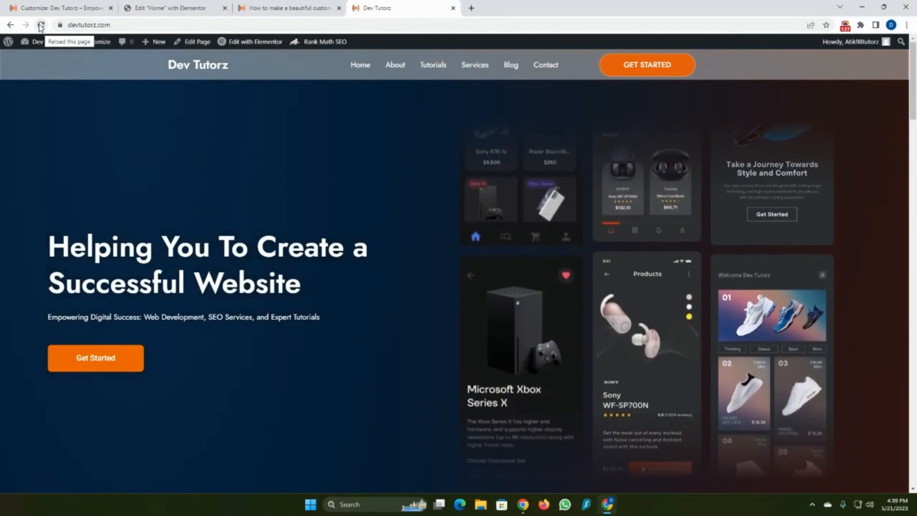
pyautogui.click(39, 25)
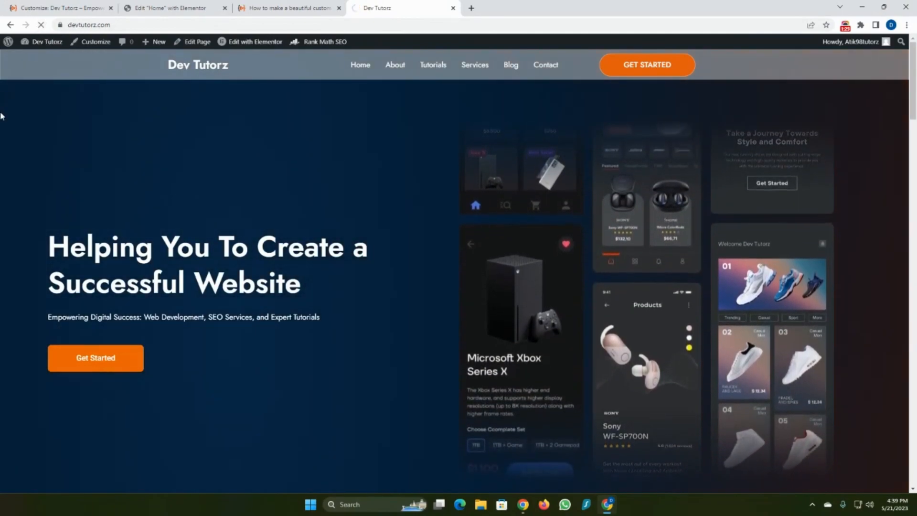
pyautogui.scroll(-3)
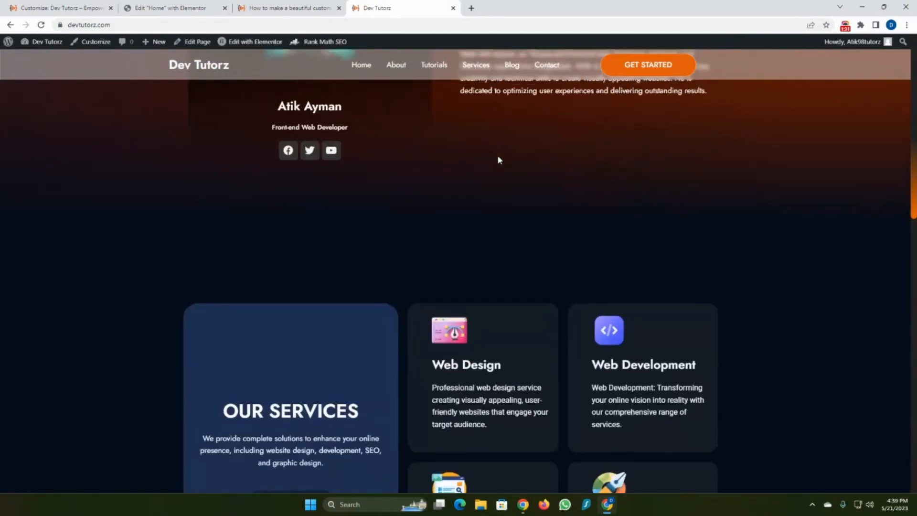
pyautogui.scroll(-3)
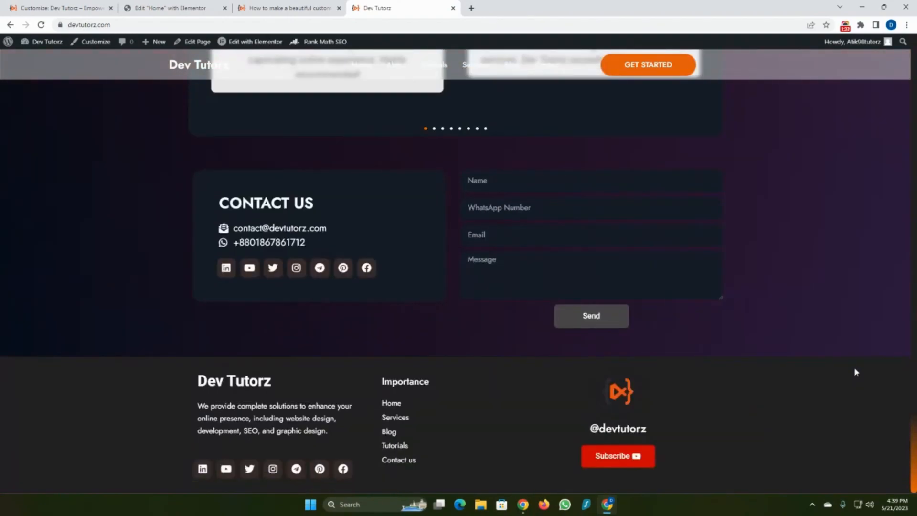
pyautogui.scroll(3)
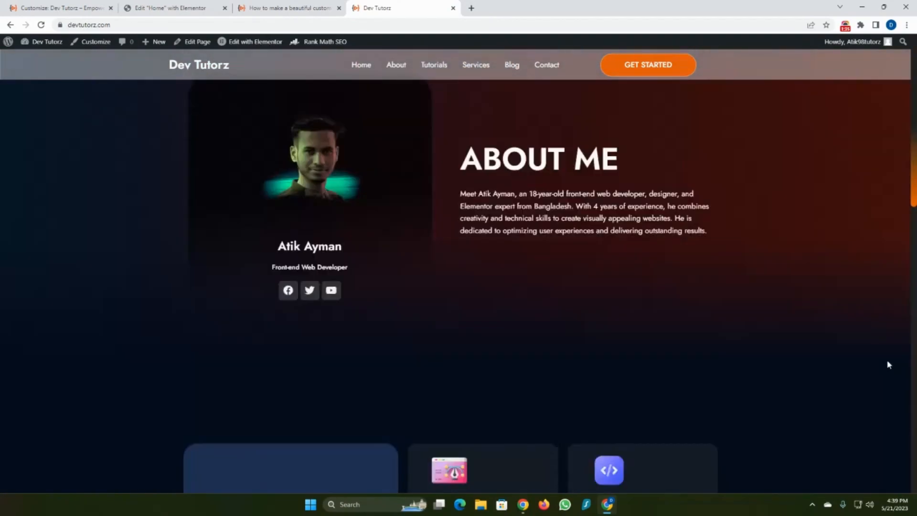
pyautogui.scroll(3)
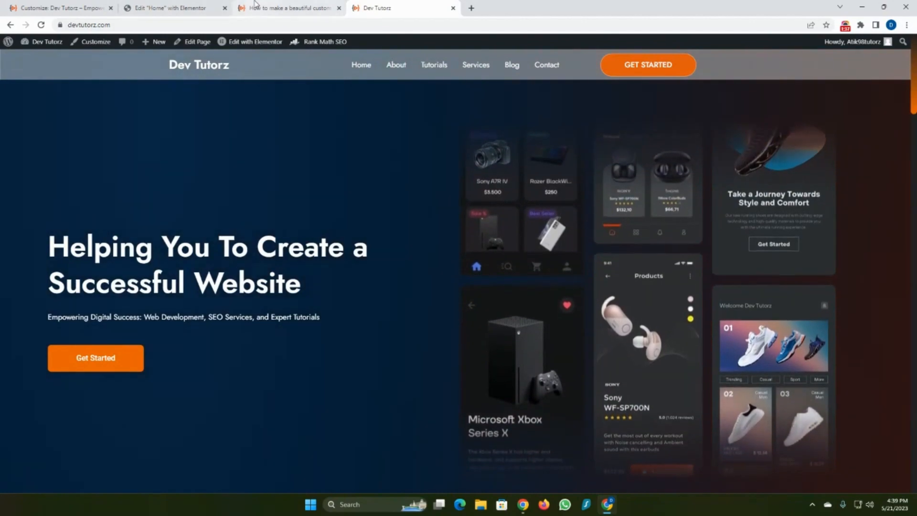
pyautogui.click(286, 8)
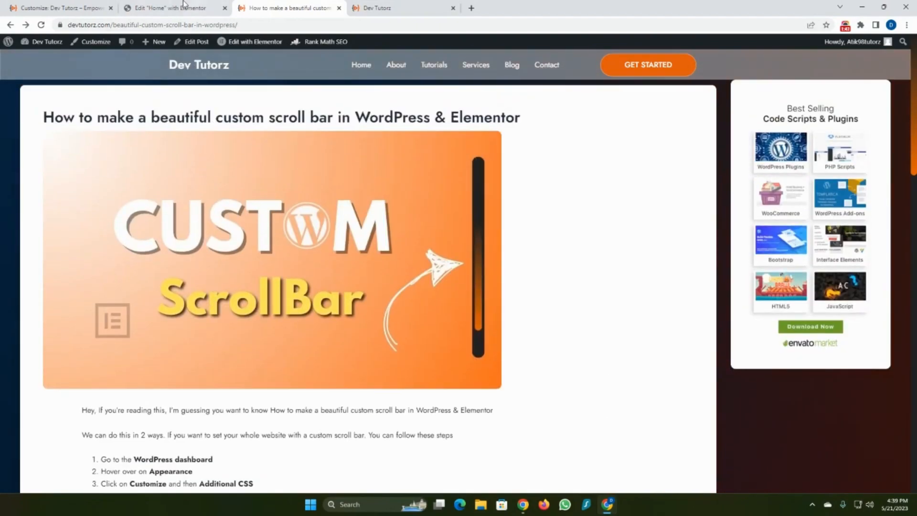
# Paste the scroll bar CSS into the hero section's Advanced > Custom CSS and Update the page
pyautogui.click(55, 8)
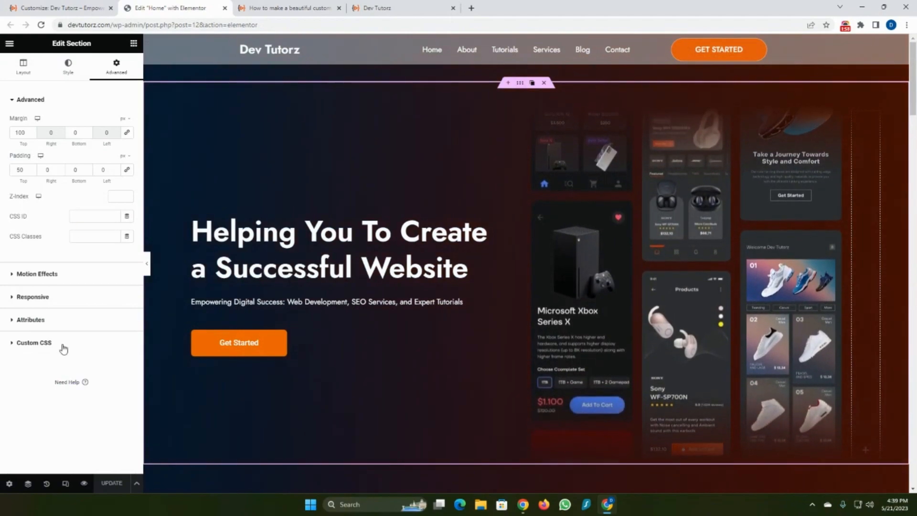
pyautogui.click(34, 342)
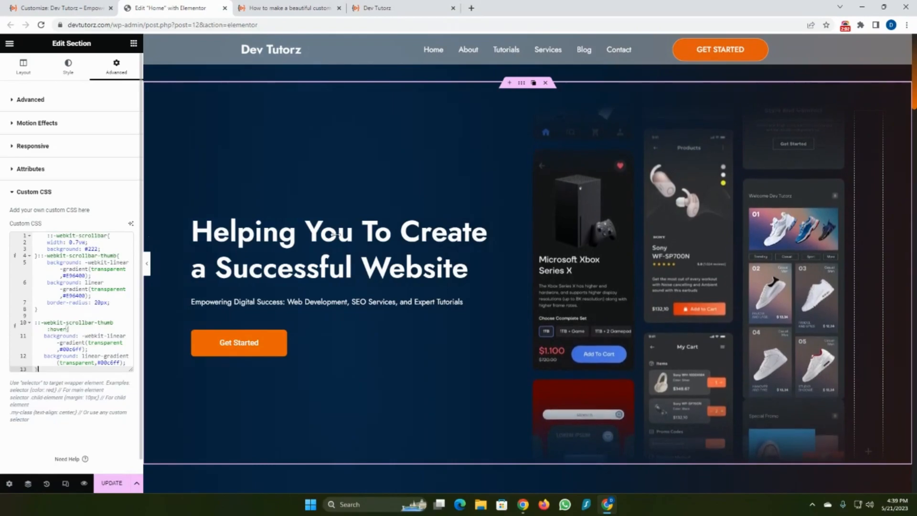
pyautogui.scroll(-3)
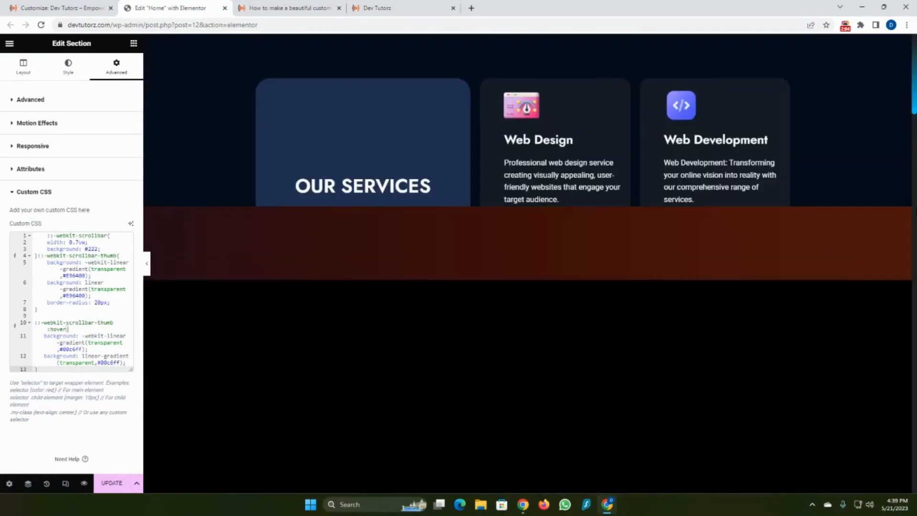
pyautogui.scroll(-3)
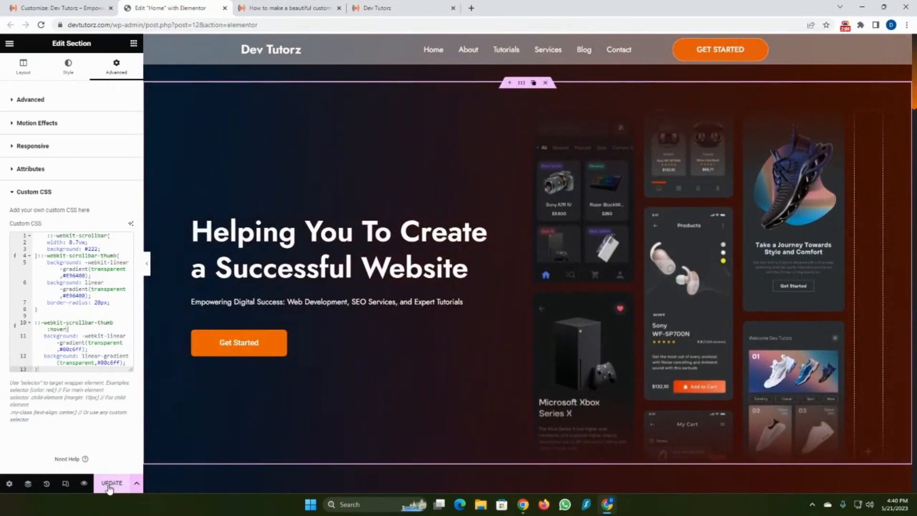
pyautogui.click(111, 483)
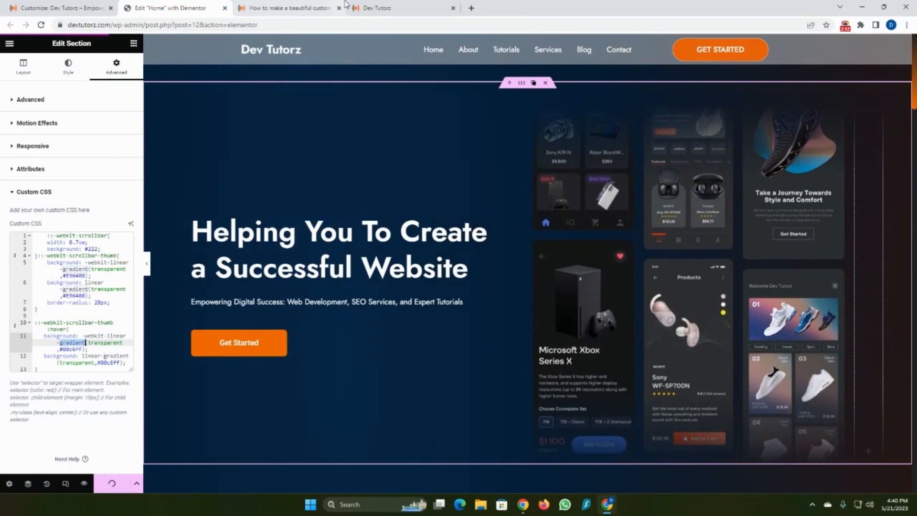
# Check the live site, reload the tutorial to its code, then return to the Elementor editor
pyautogui.click(376, 8)
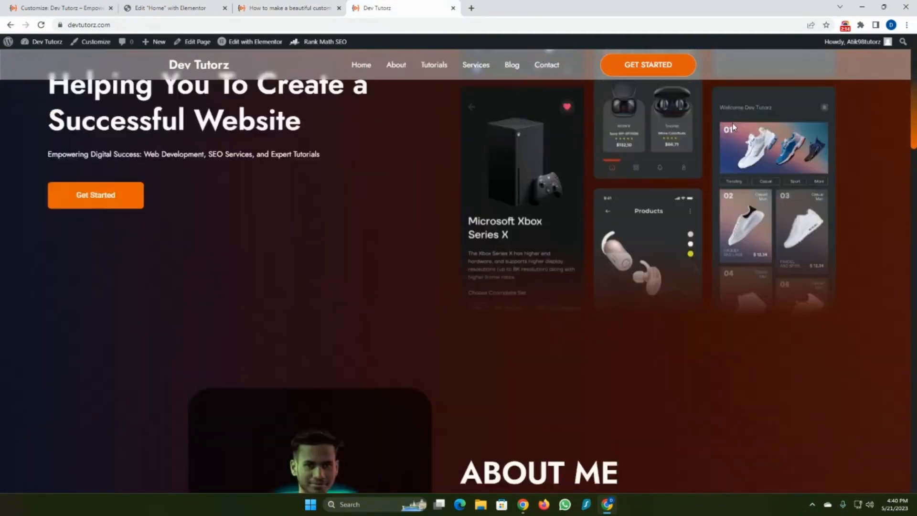
pyautogui.click(287, 7)
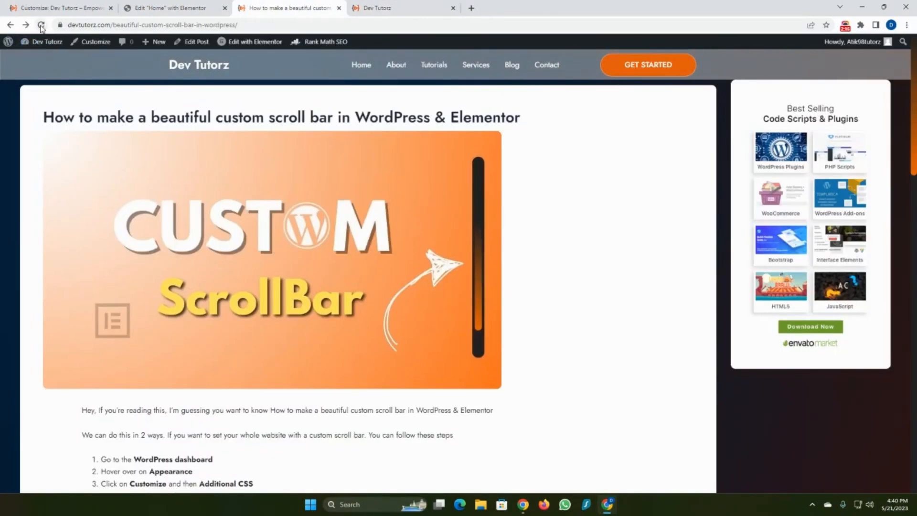
pyautogui.click(41, 24)
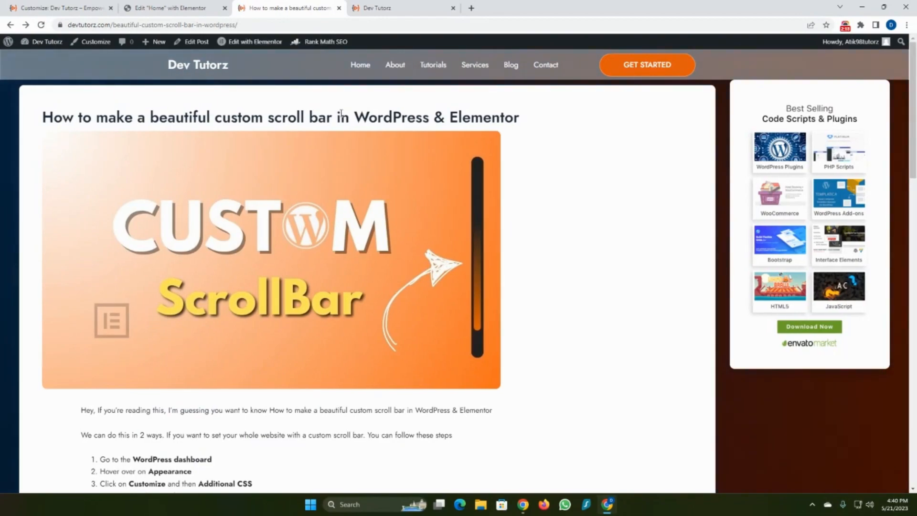
pyautogui.scroll(-3)
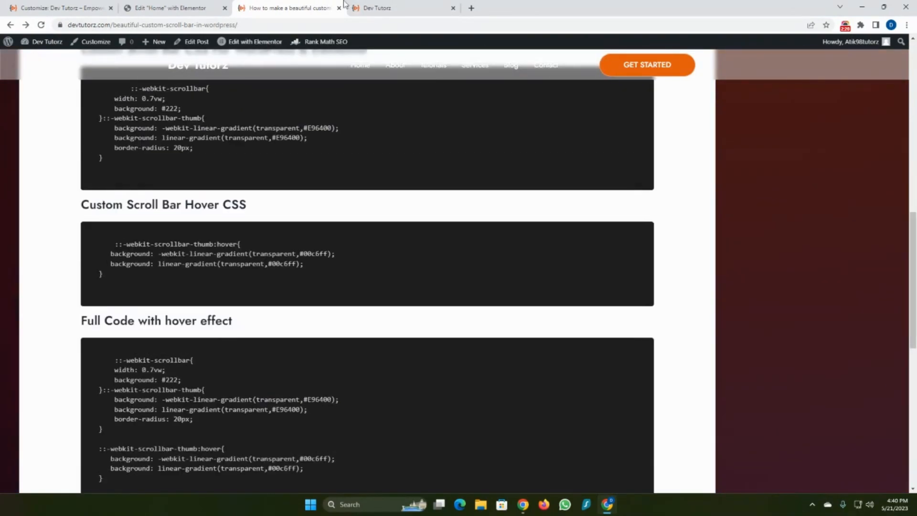
pyautogui.click(386, 8)
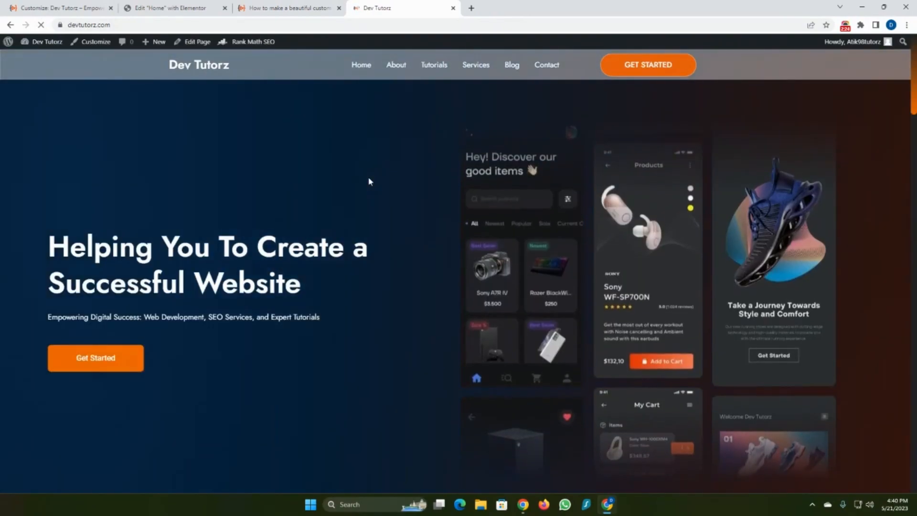
pyautogui.click(286, 8)
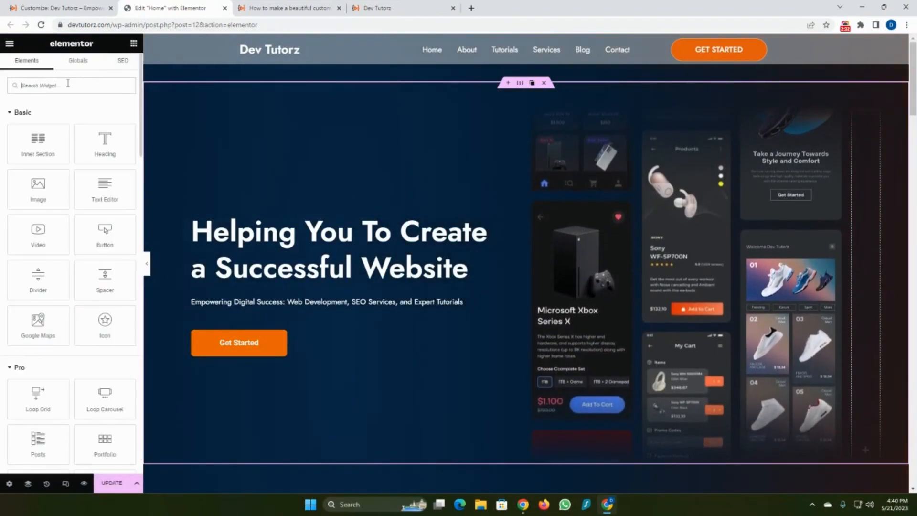
# Add an HTML widget from a search for 'html' holding an empty <style> block
pyautogui.write('html')
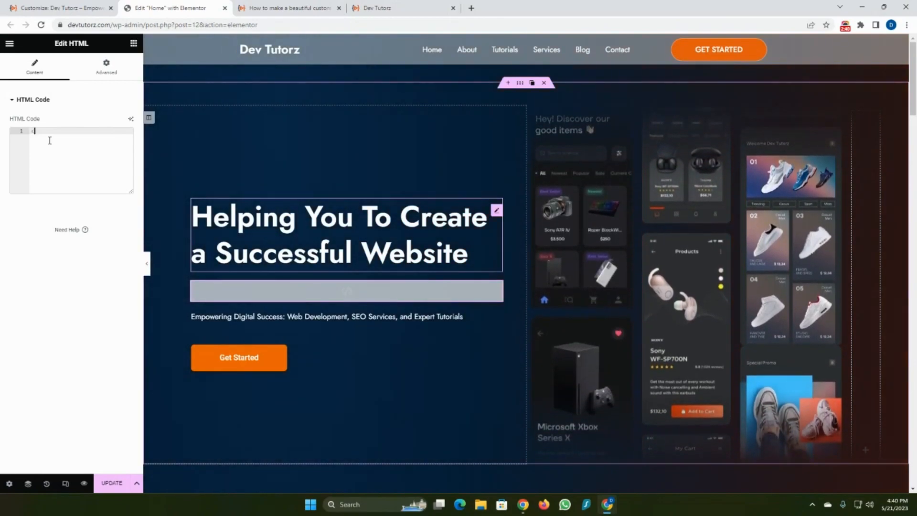
pyautogui.write('<style></style>')
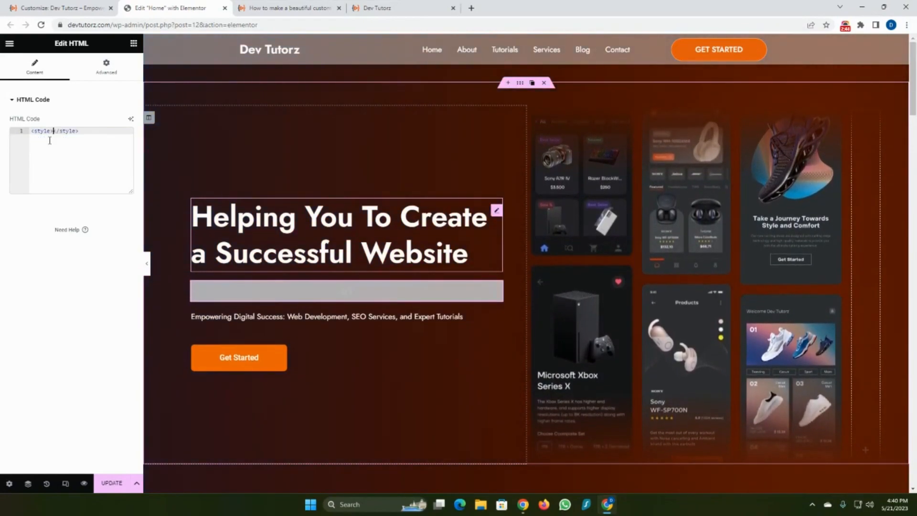
pyautogui.press('Enter')
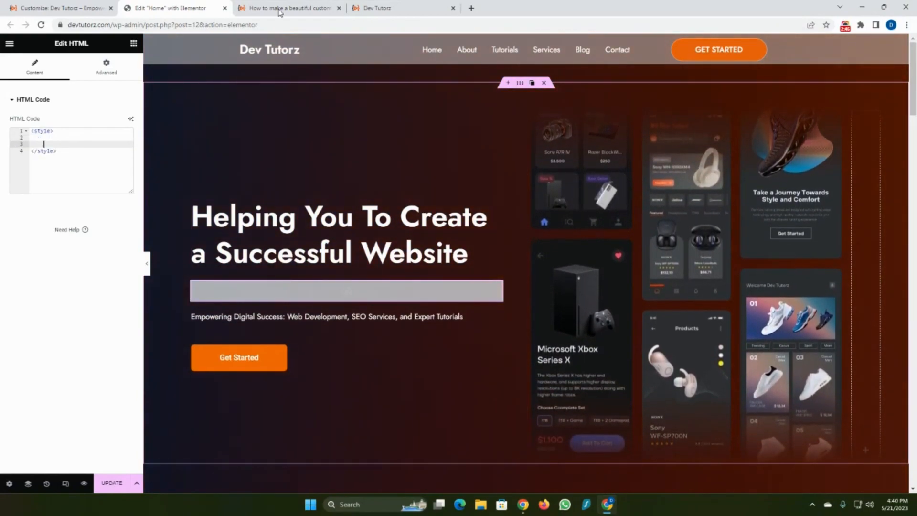
pyautogui.click(287, 8)
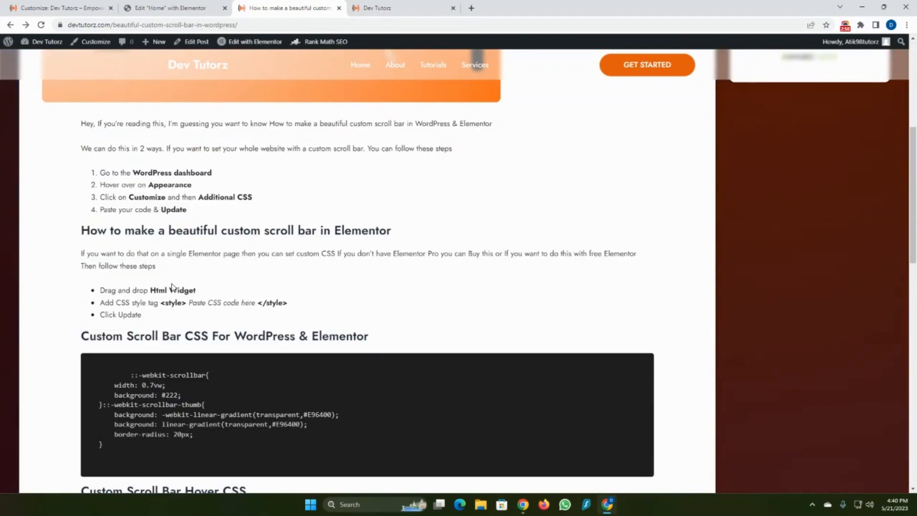
# Paste the scroll bar CSS between the HTML widget's style tags, Update, and view the live homepage
pyautogui.click(170, 8)
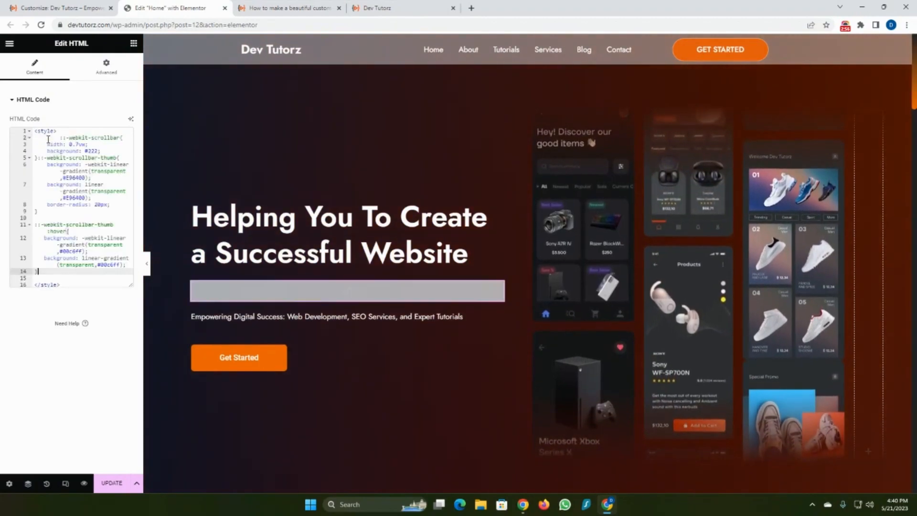
pyautogui.scroll(-3)
pyautogui.write('}')
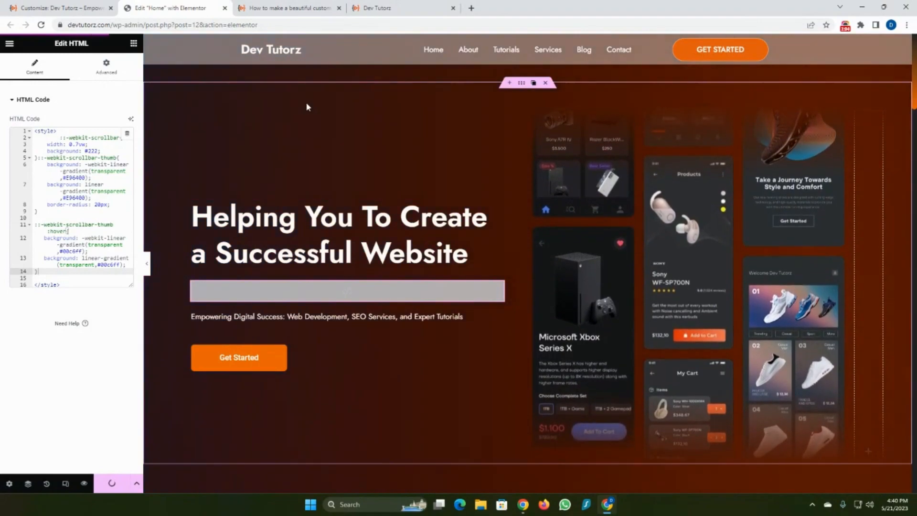
pyautogui.click(286, 8)
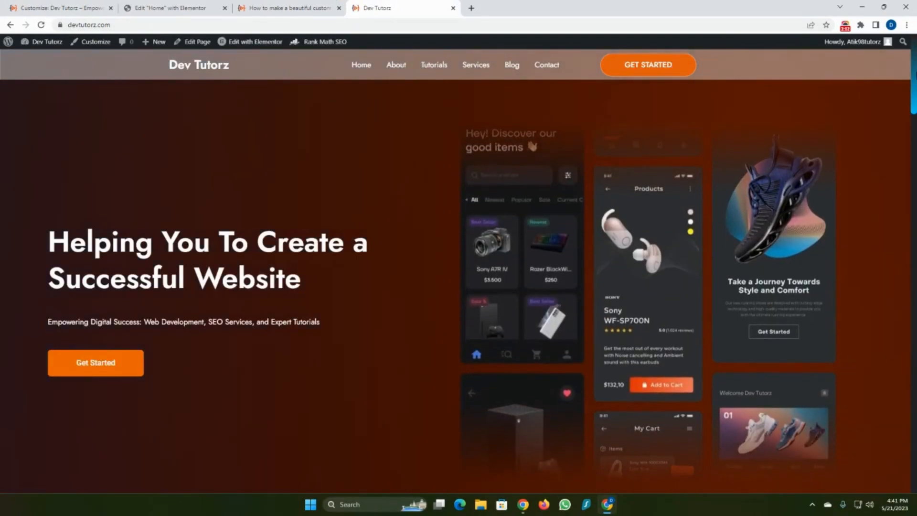
# Review the Elementor editor and Customizer Additional CSS, then scroll the tutorial to its comments
pyautogui.click(171, 7)
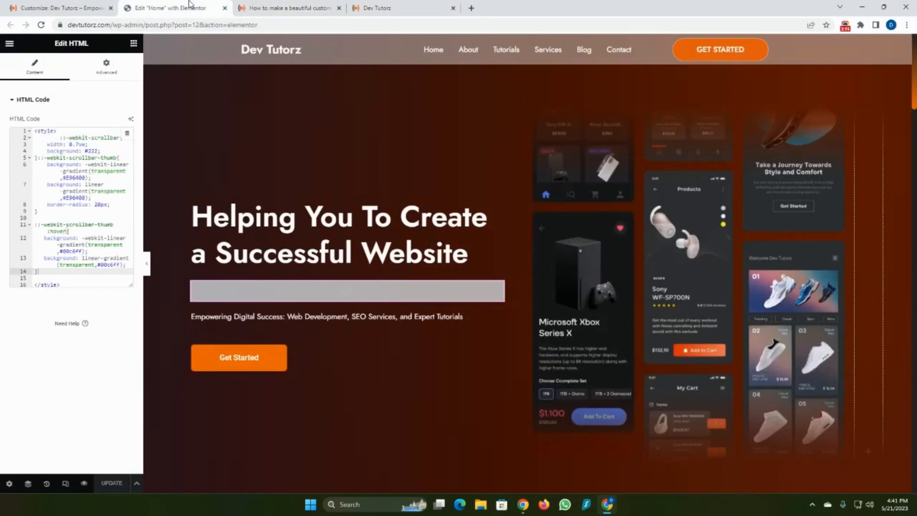
pyautogui.click(56, 8)
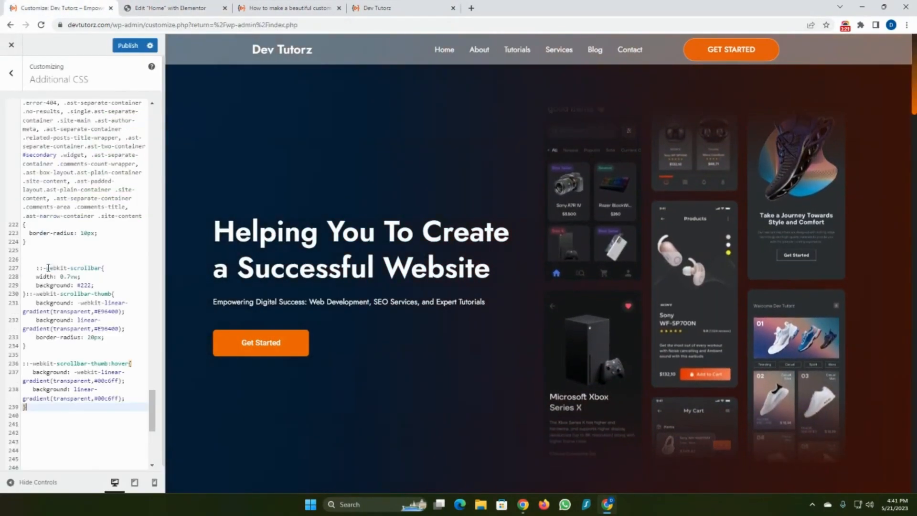
pyautogui.click(286, 8)
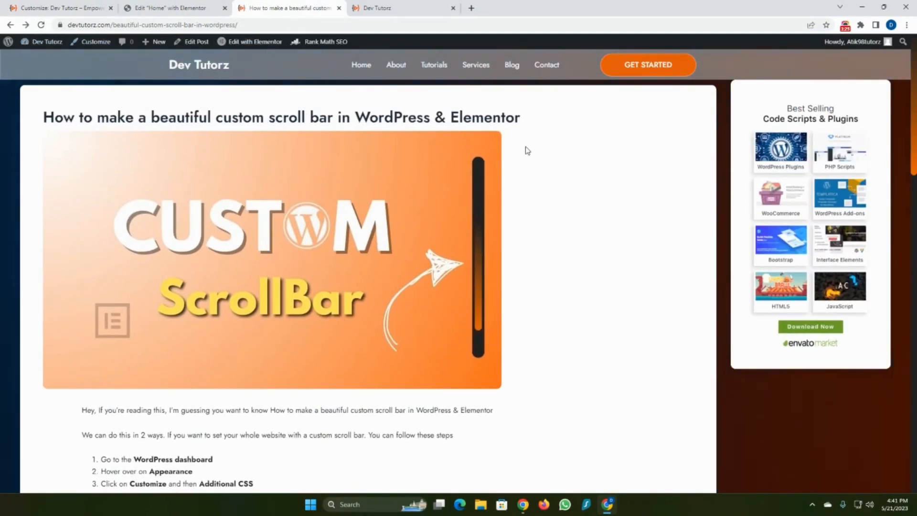
pyautogui.scroll(-3)
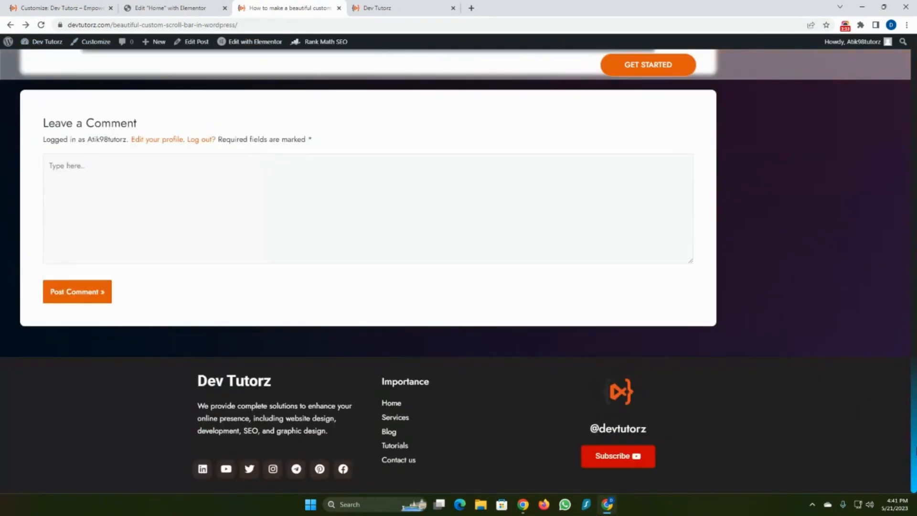